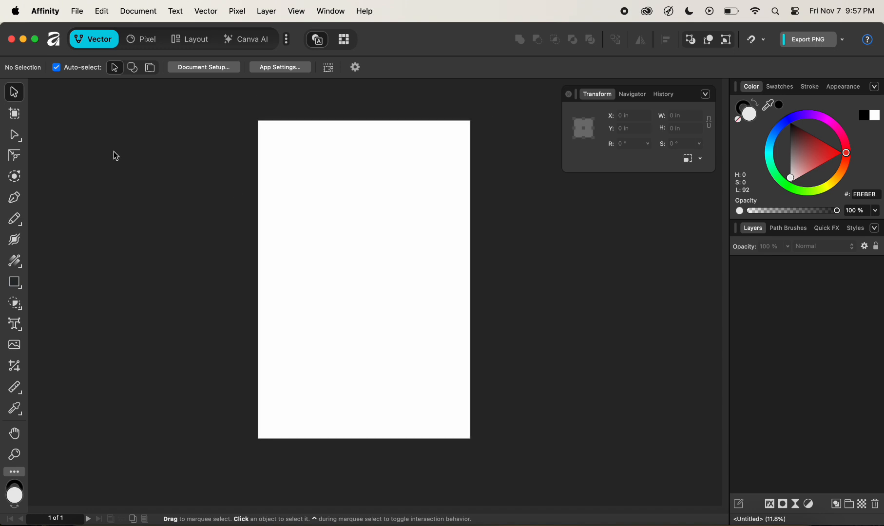
With the Artboard tool, draw a third, smaller artboard to the right of the first two
left_click(13, 113)
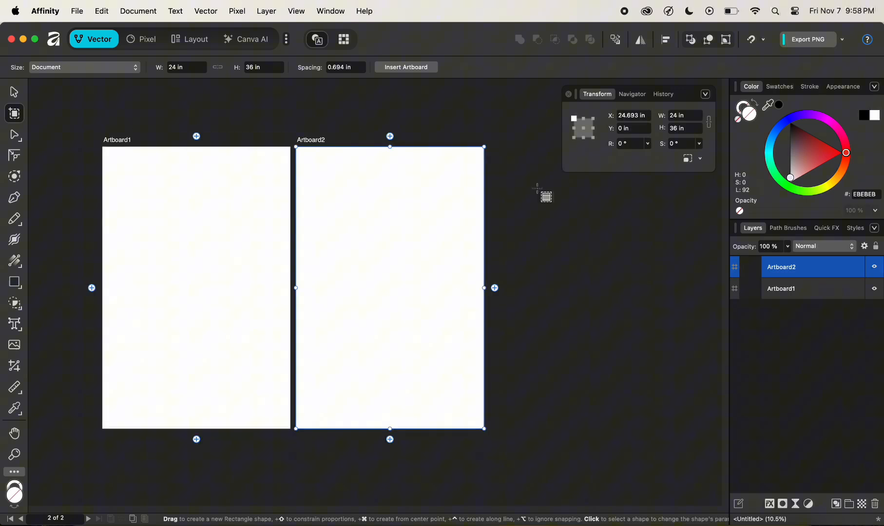
left_click_drag(518, 187, 637, 358)
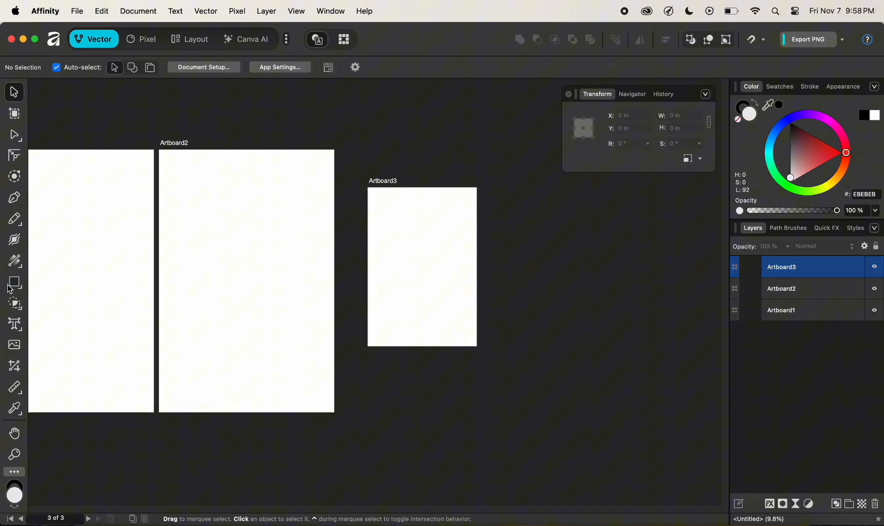
Draw a blue-filled square near the top of Artboard3 and select it
left_click(14, 282)
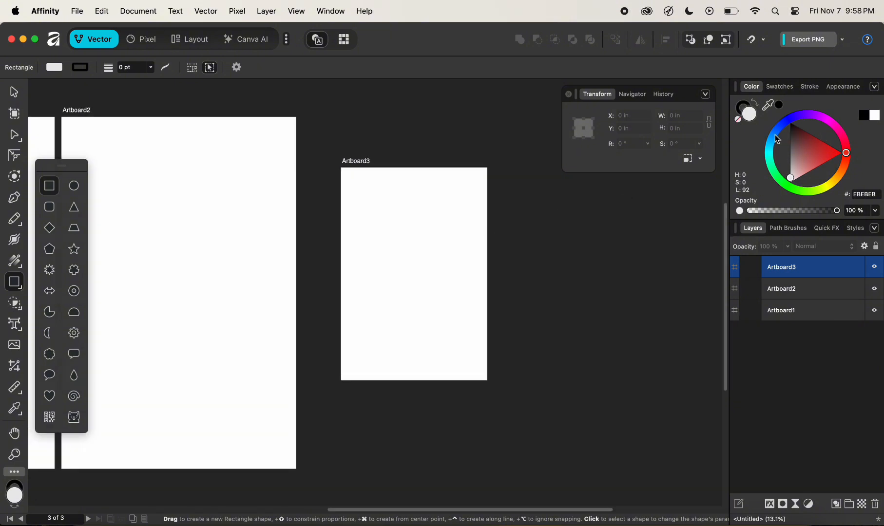
left_click(783, 126)
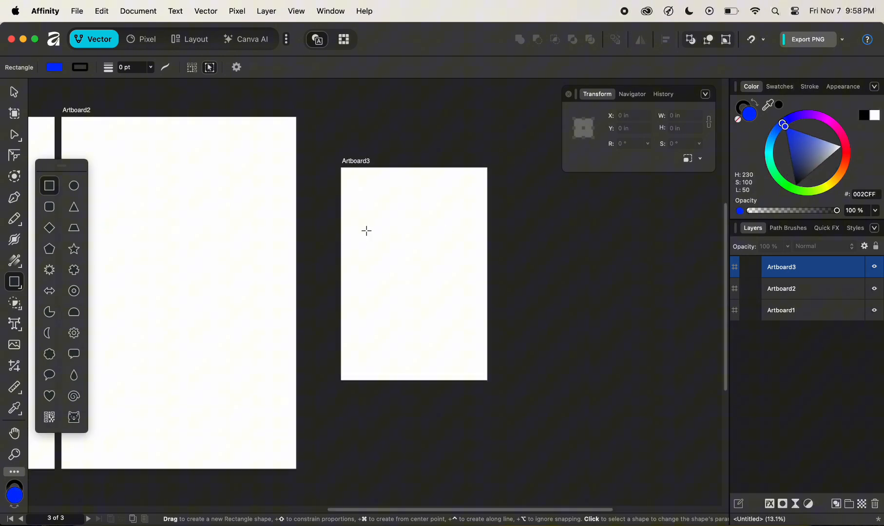
left_click_drag(378, 226, 444, 291)
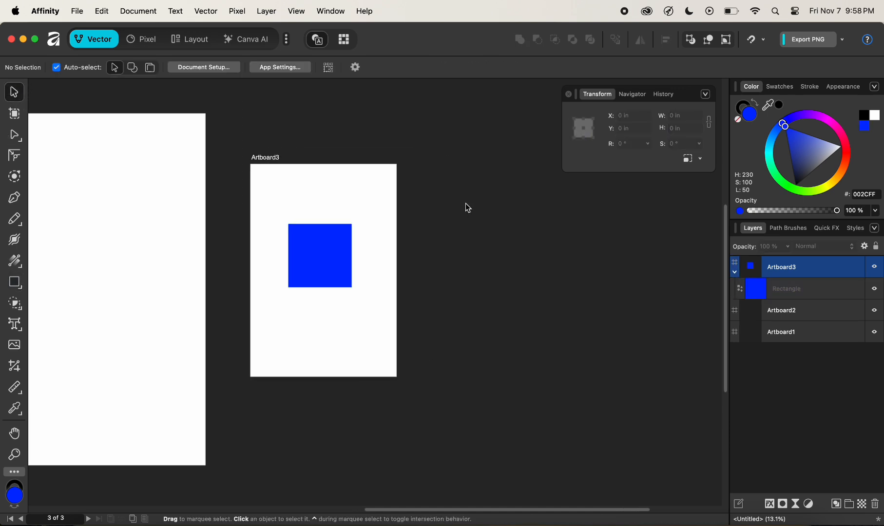
left_click(319, 256)
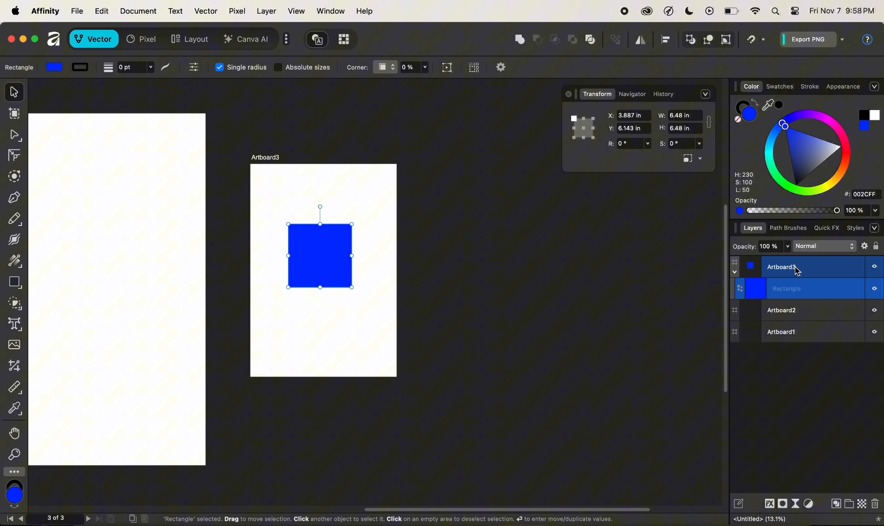
mouse_move(786, 302)
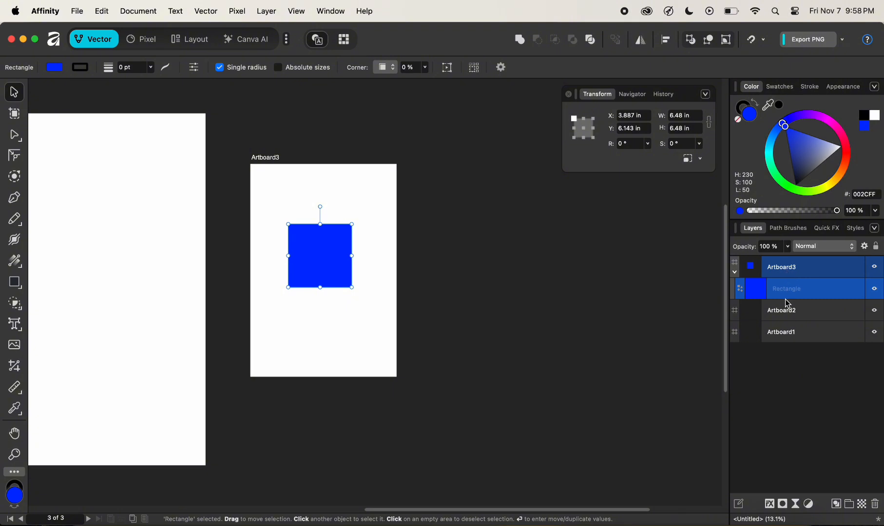
mouse_move(812, 273)
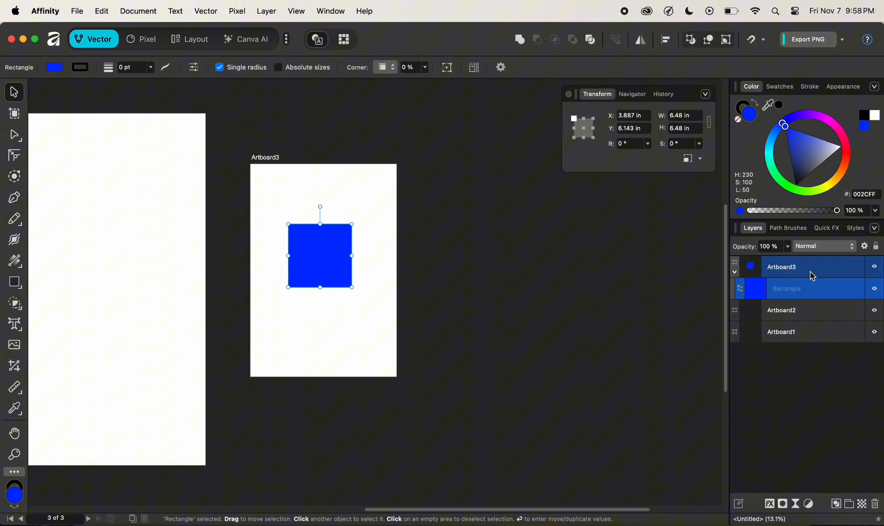
Duplicate Artboard3 with its blue square by dragging a copy to its right
left_click(801, 267)
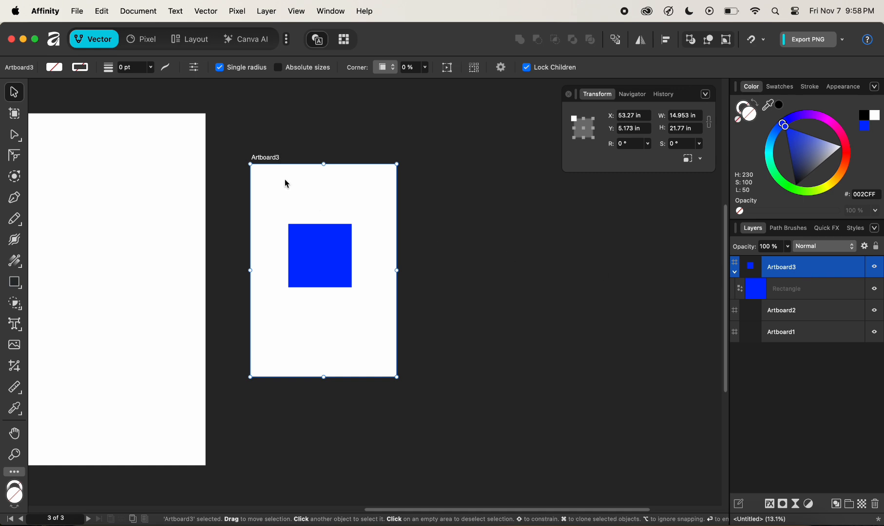
mouse_move(323, 163)
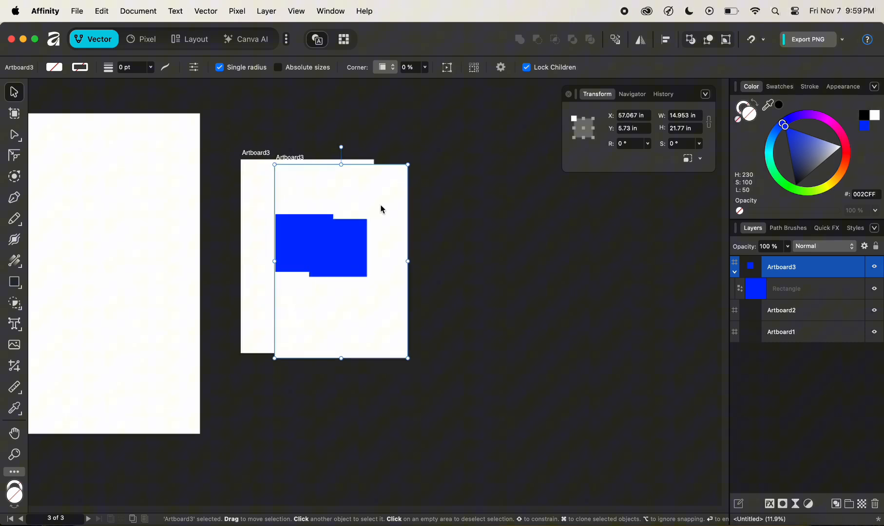
left_click_drag(339, 261, 467, 258)
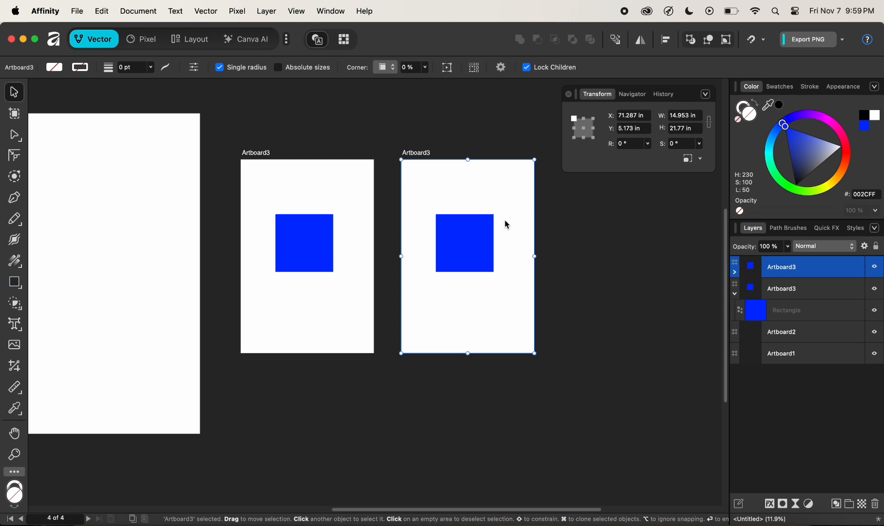
mouse_move(462, 203)
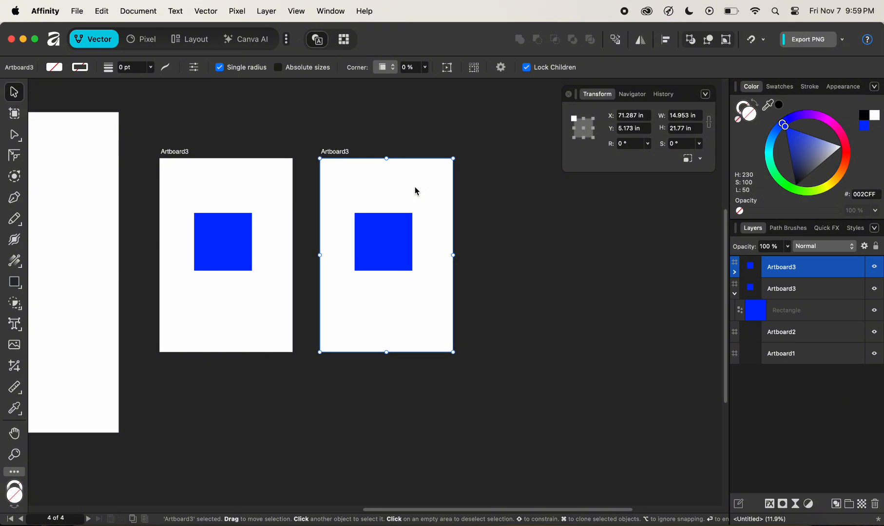
mouse_move(399, 189)
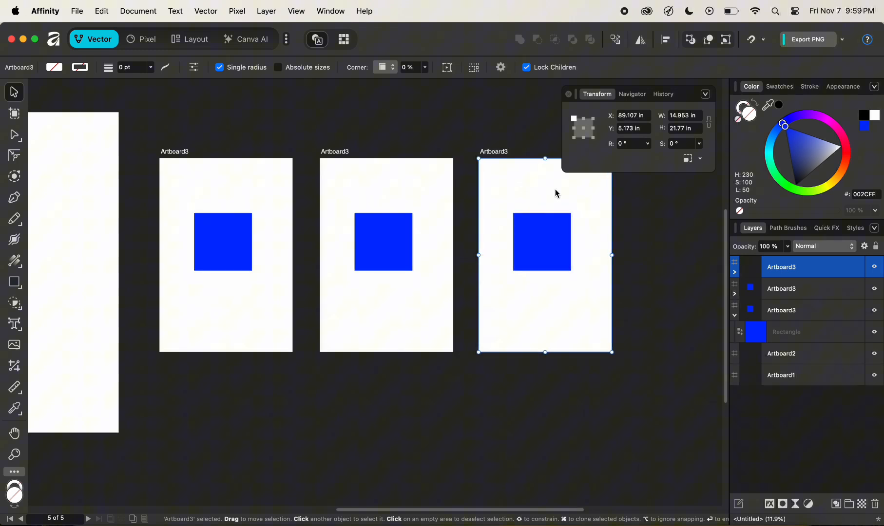
mouse_move(316, 186)
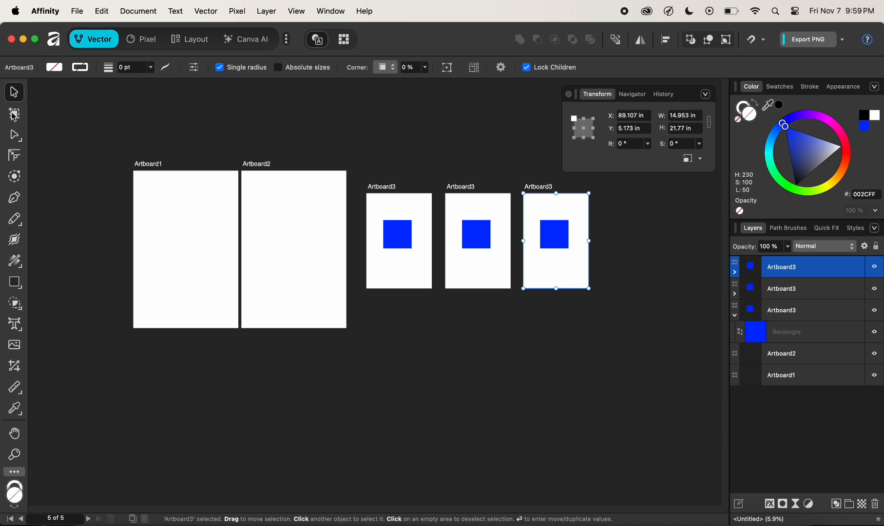
Choose the iPhone 17 Pro Max size preset and select the rightmost blue-square artboard
left_click(13, 113)
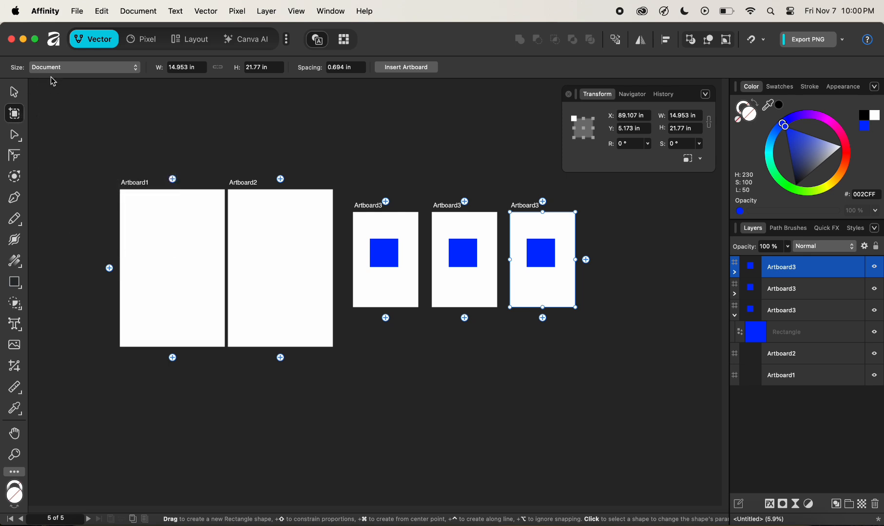
mouse_move(300, 74)
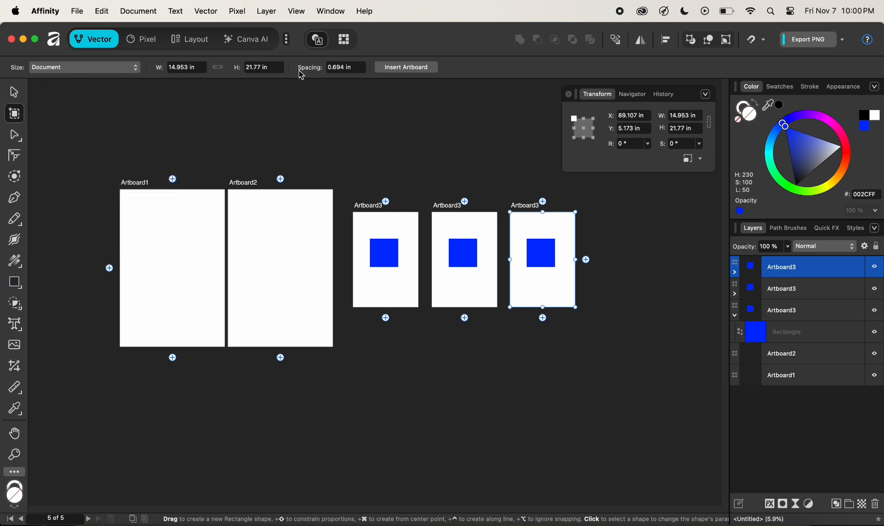
mouse_move(384, 69)
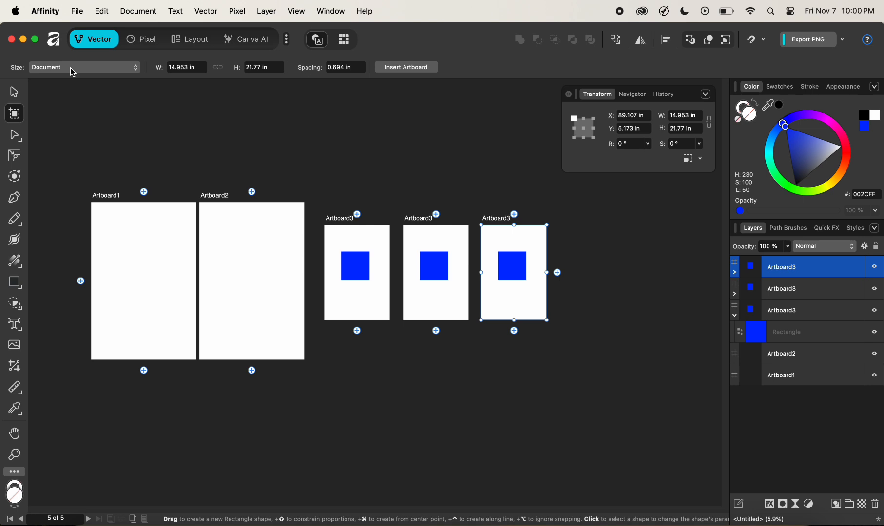
left_click(83, 67)
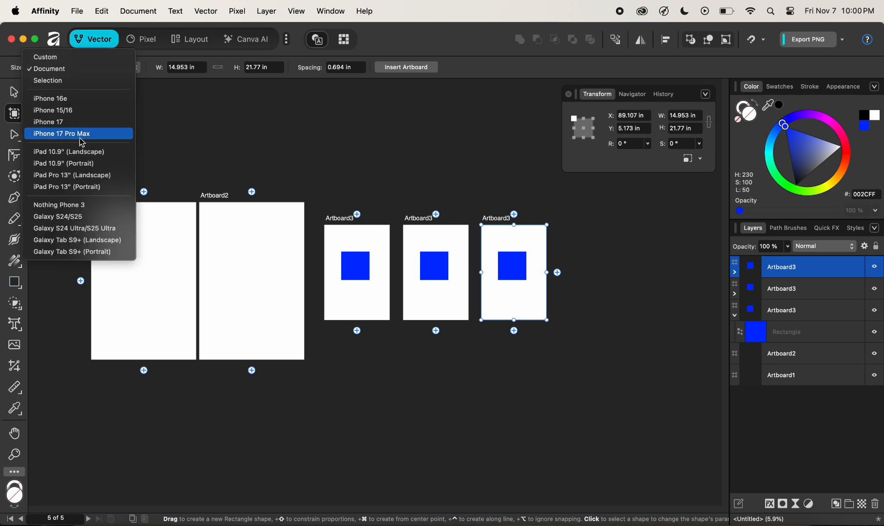
mouse_move(83, 208)
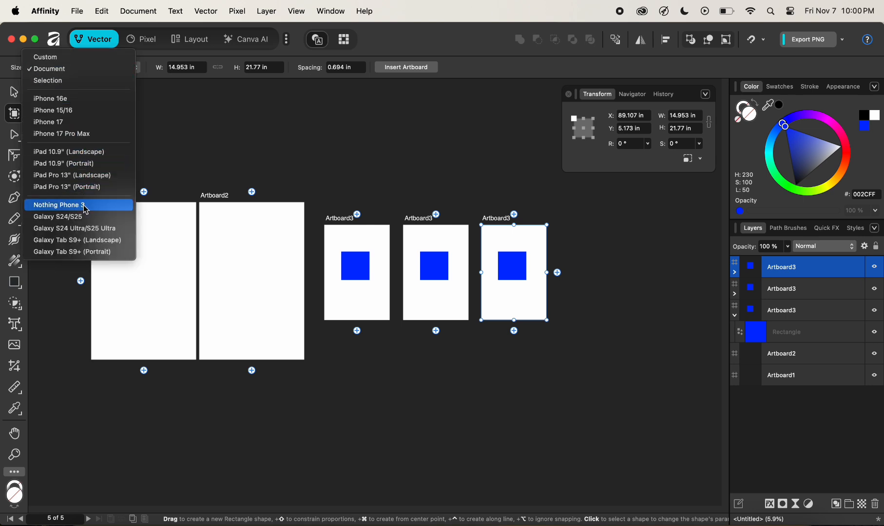
mouse_move(82, 150)
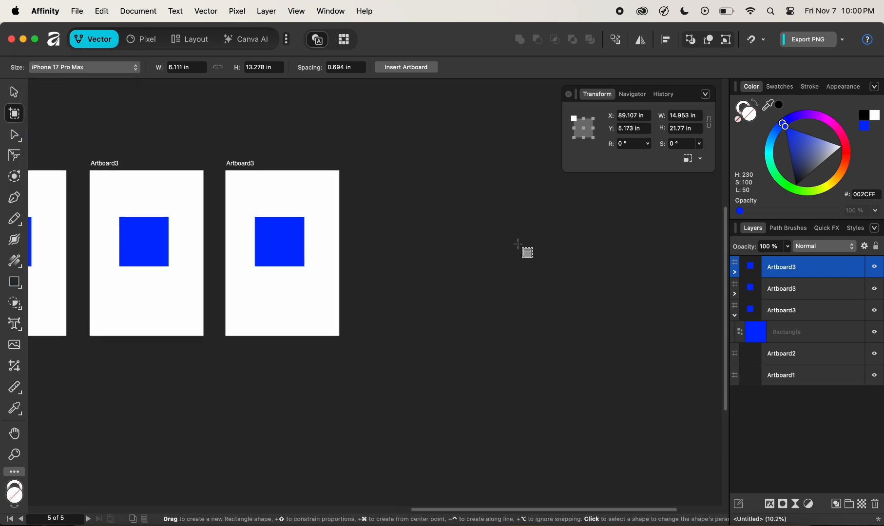
left_click(279, 253)
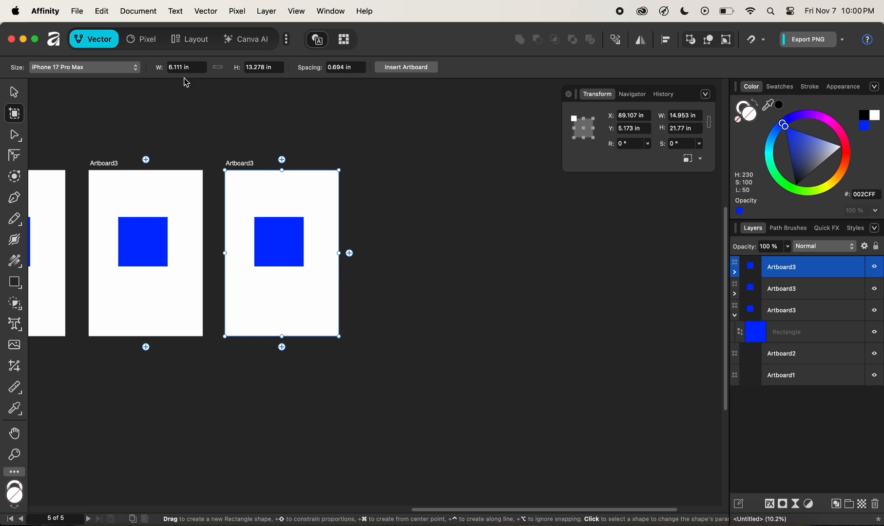
mouse_move(259, 88)
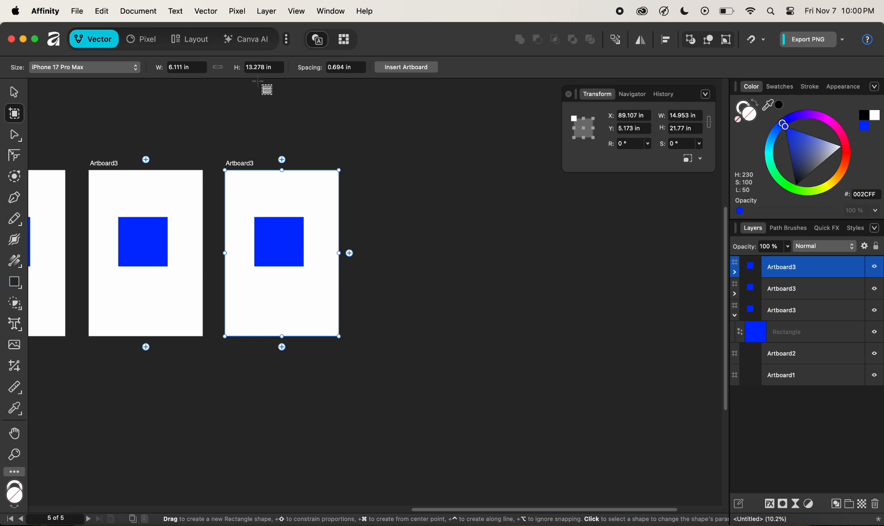
mouse_move(319, 118)
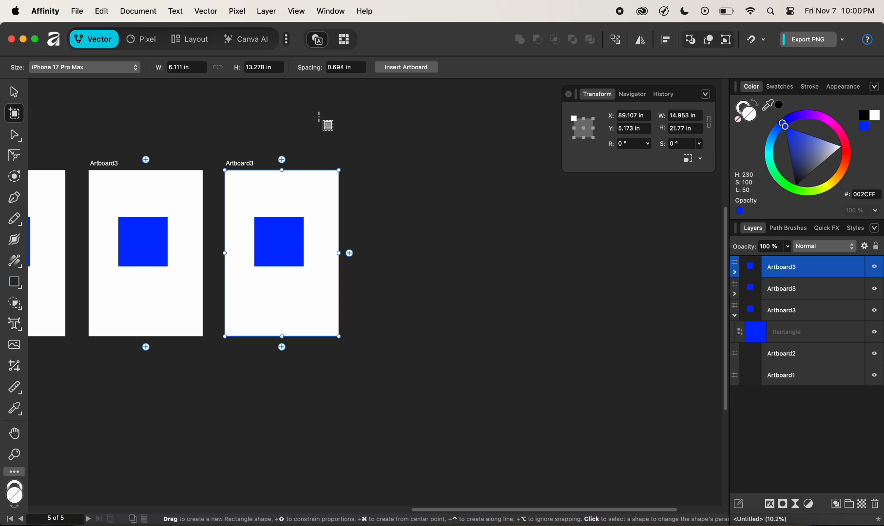
mouse_move(90, 82)
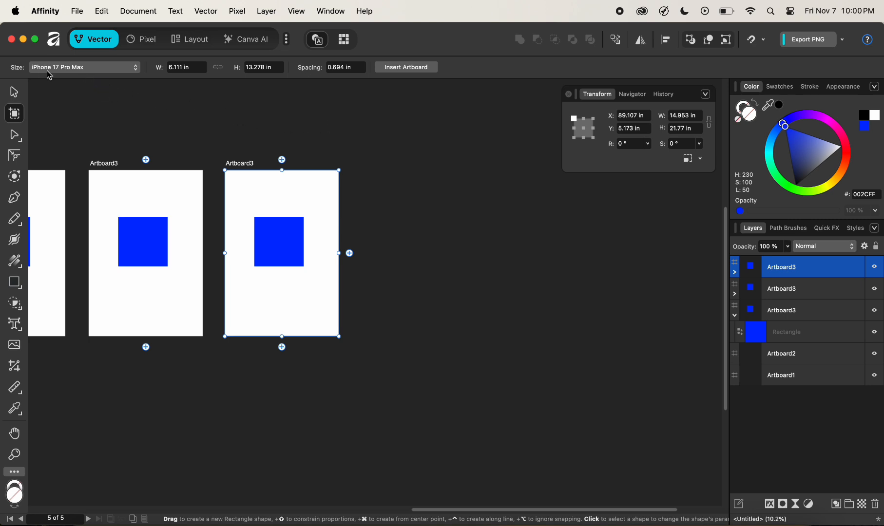
mouse_move(327, 139)
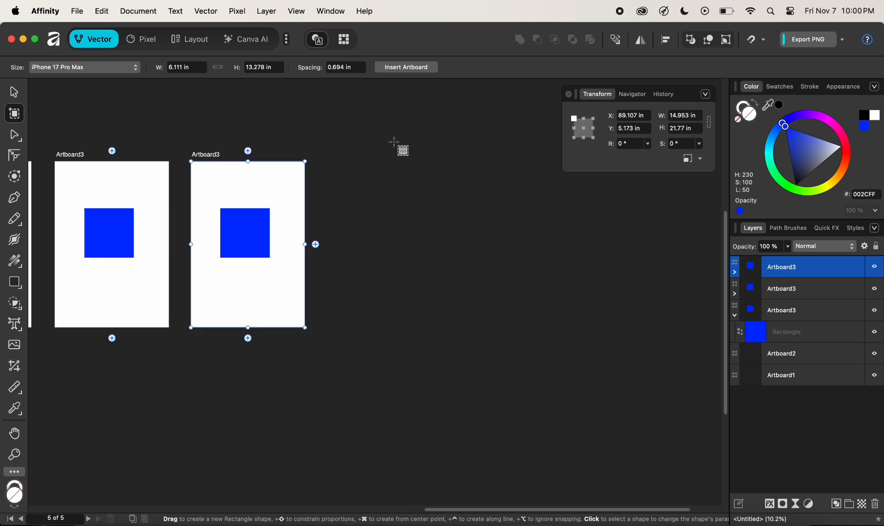
mouse_move(403, 67)
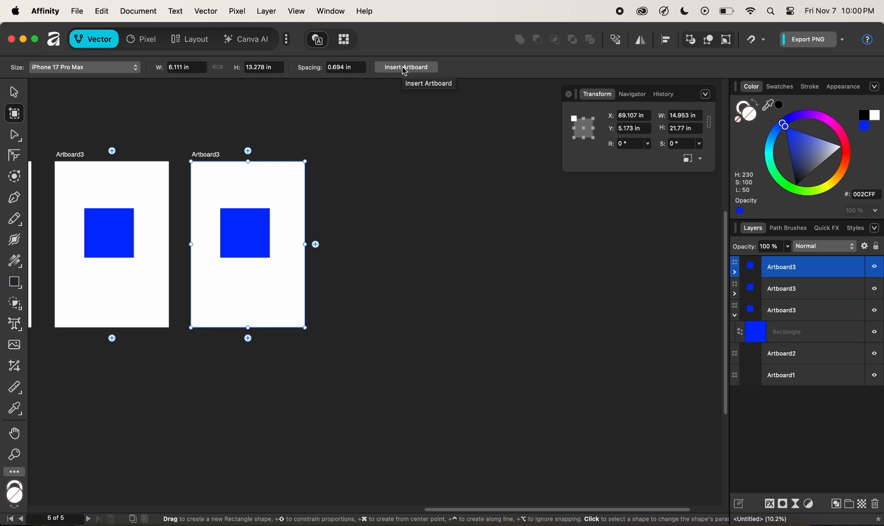
Insert a new artboard at the iPhone 17 Pro Max preset size
left_click(405, 67)
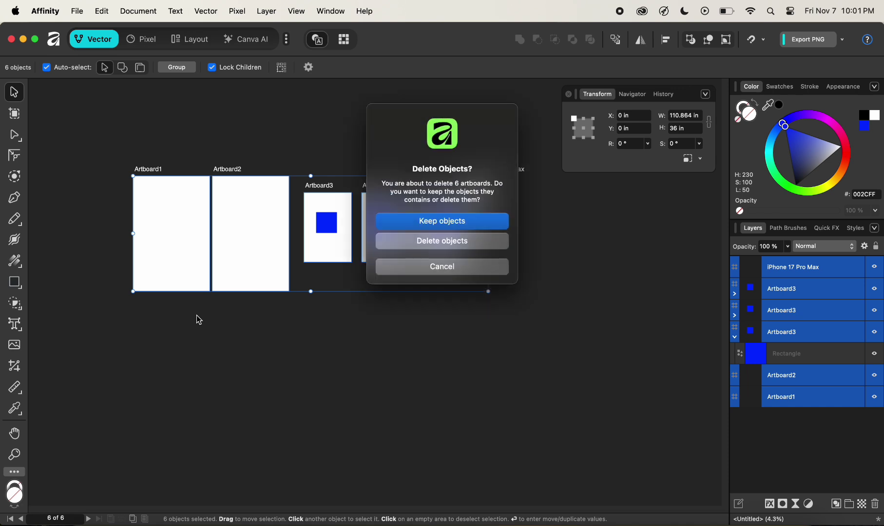
mouse_move(395, 197)
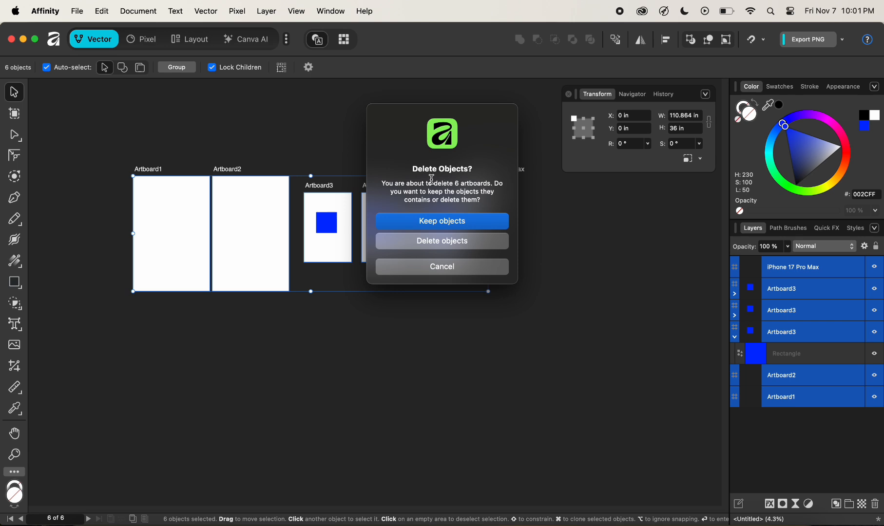
mouse_move(446, 179)
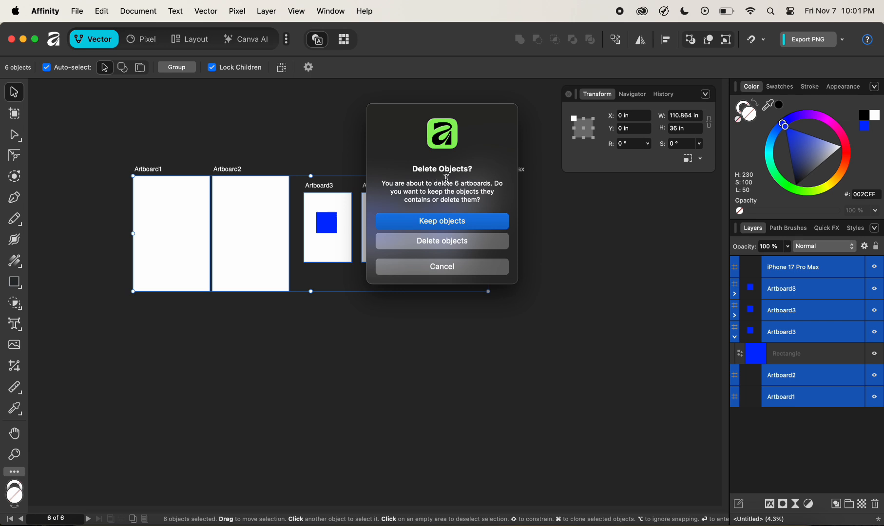
mouse_move(461, 210)
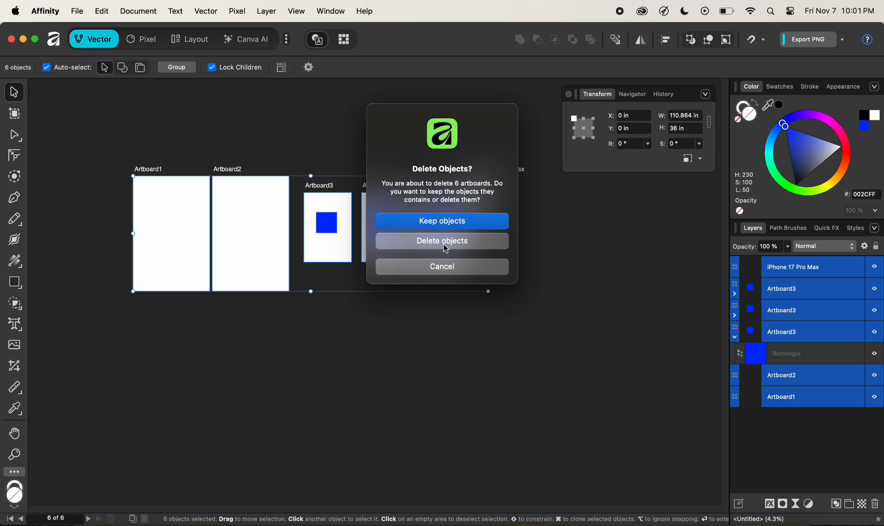
Confirm Delete objects so all artboards and their contents are removed
left_click(441, 241)
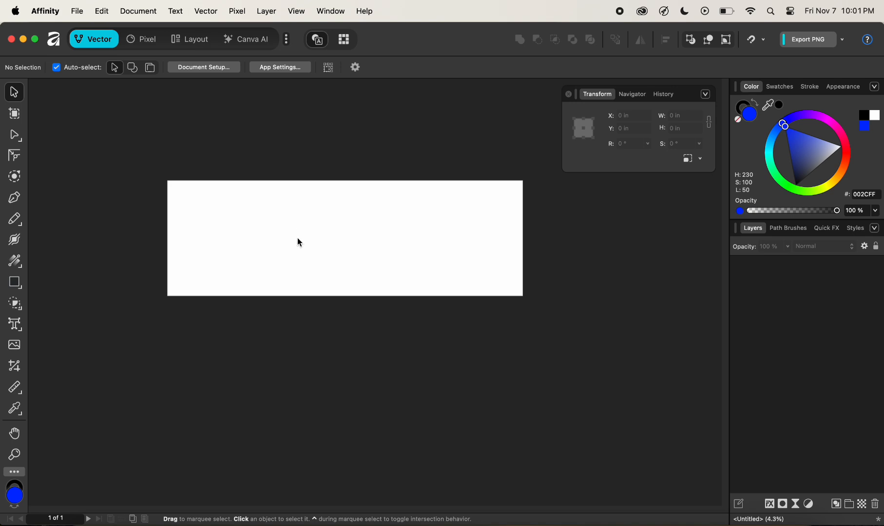
mouse_move(256, 179)
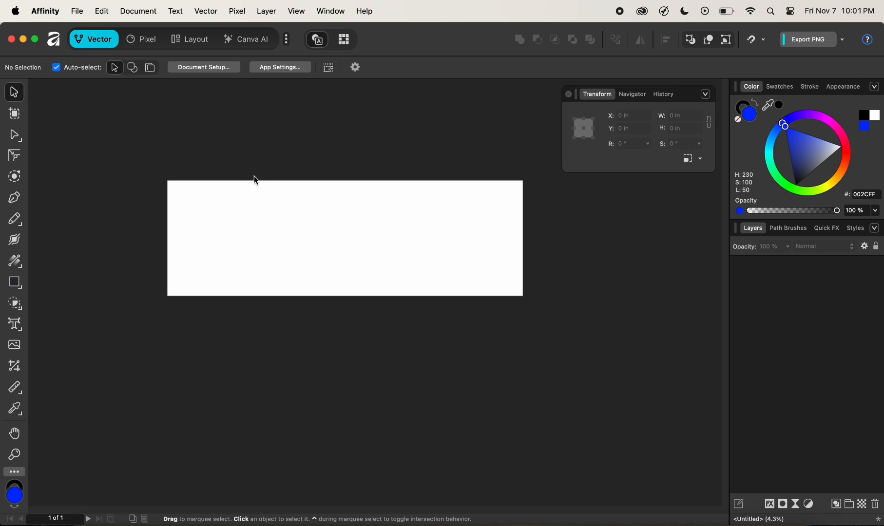
mouse_move(515, 210)
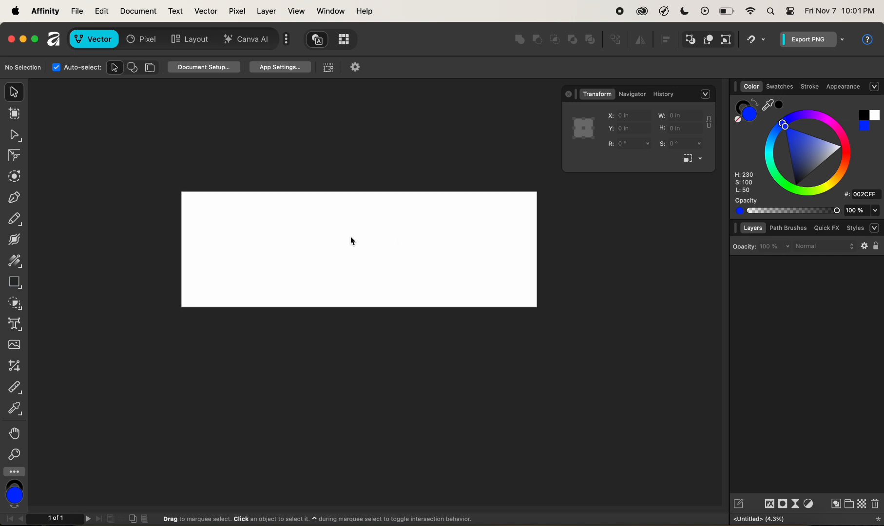
mouse_move(395, 237)
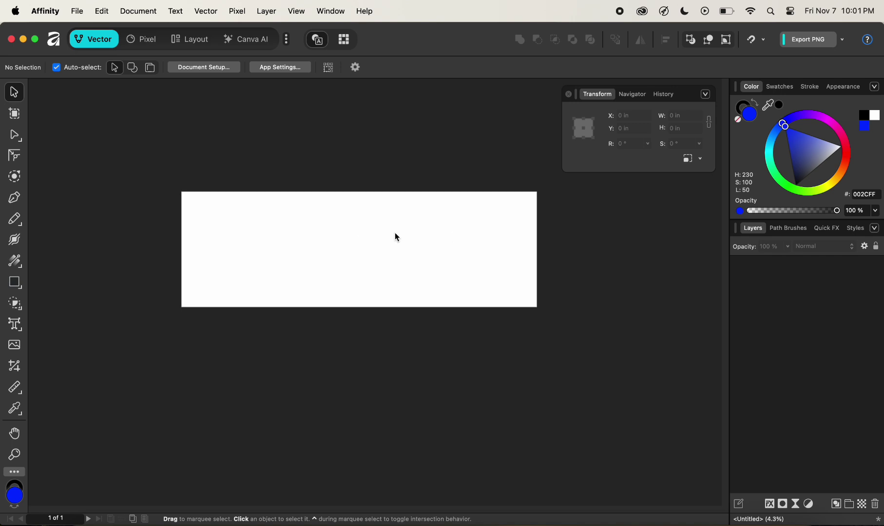